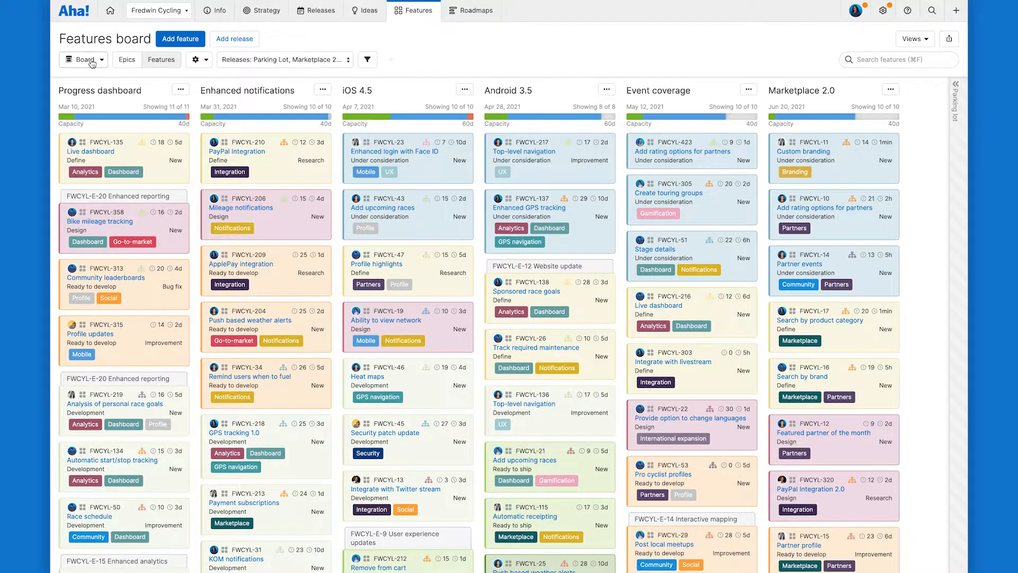
pyautogui.moveTo(99, 63)
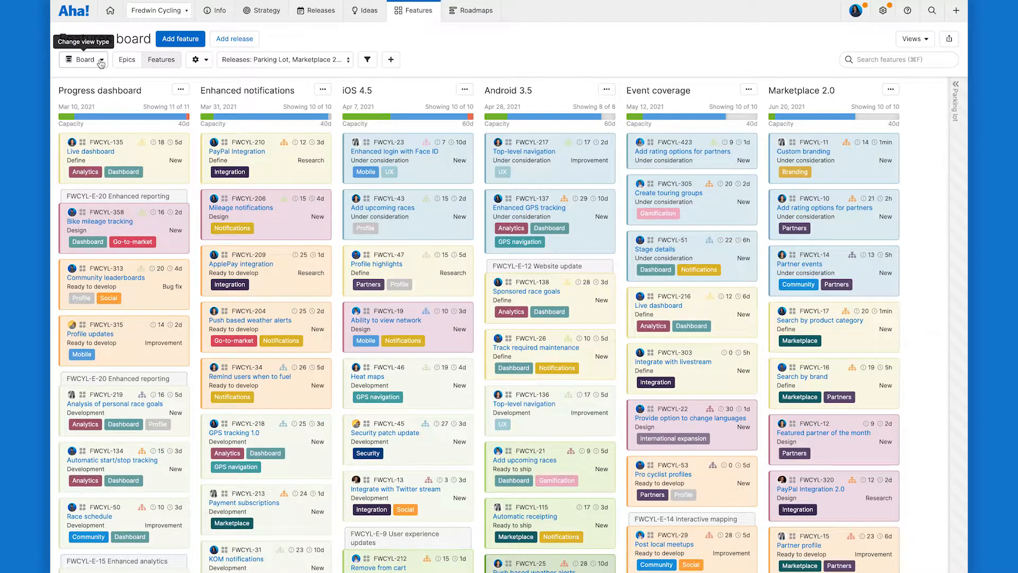
# Switch the Fredwin Cycling features board to the Roadmap view type.
pyautogui.click(98, 59)
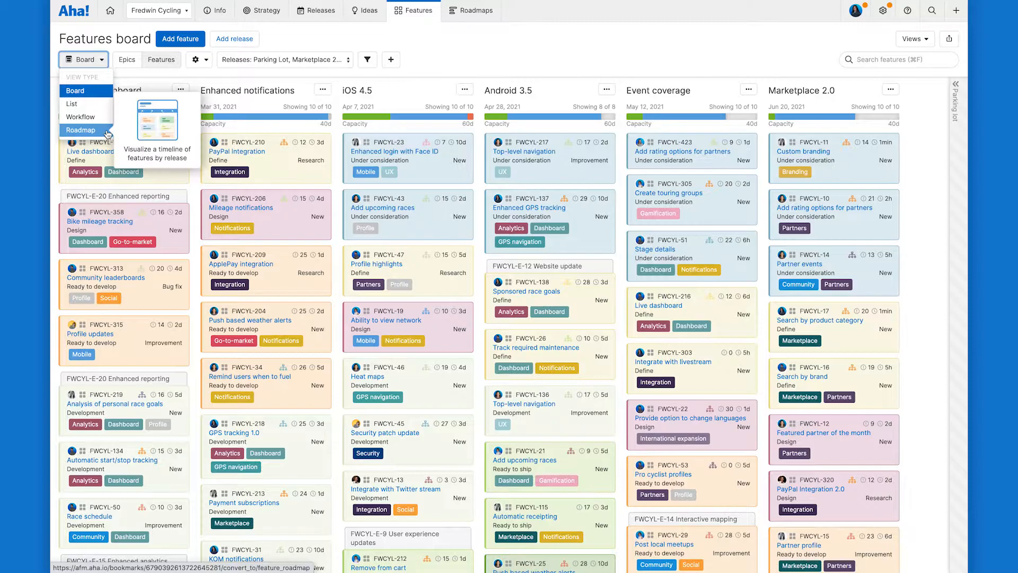
pyautogui.click(81, 129)
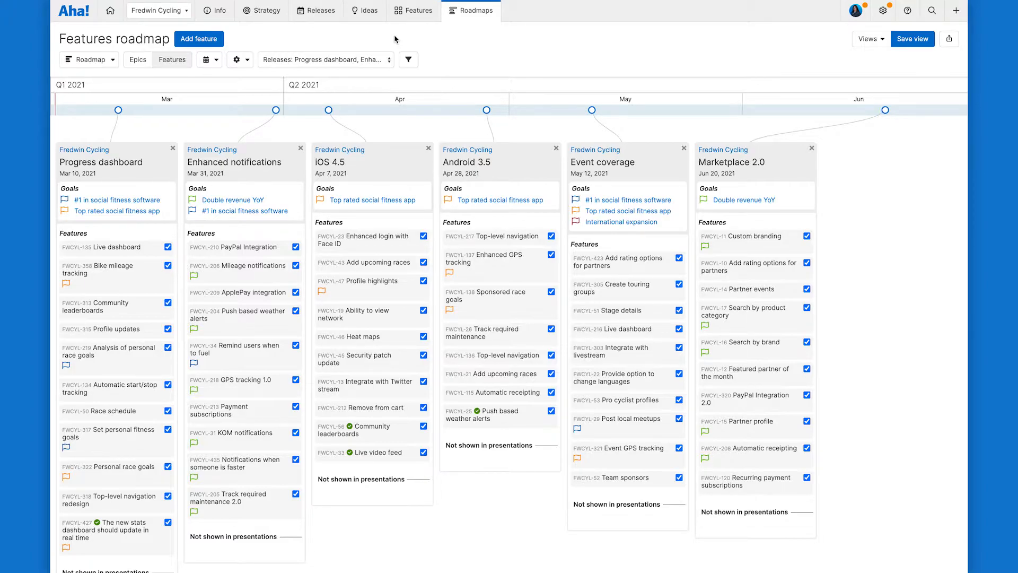
# Uncheck a feature's checkbox to exclude it from presentations.
pyautogui.click(325, 60)
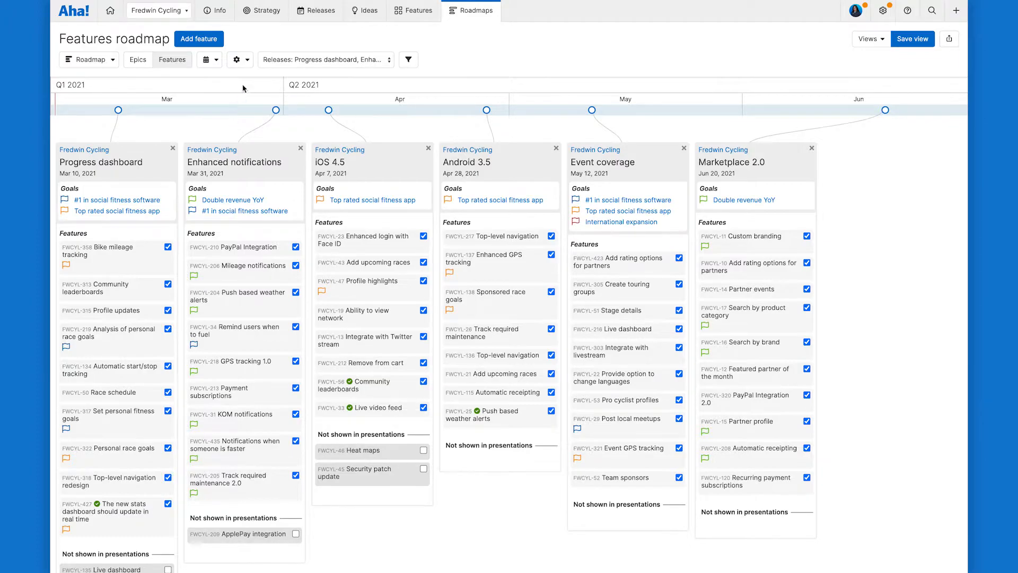
pyautogui.moveTo(237, 59)
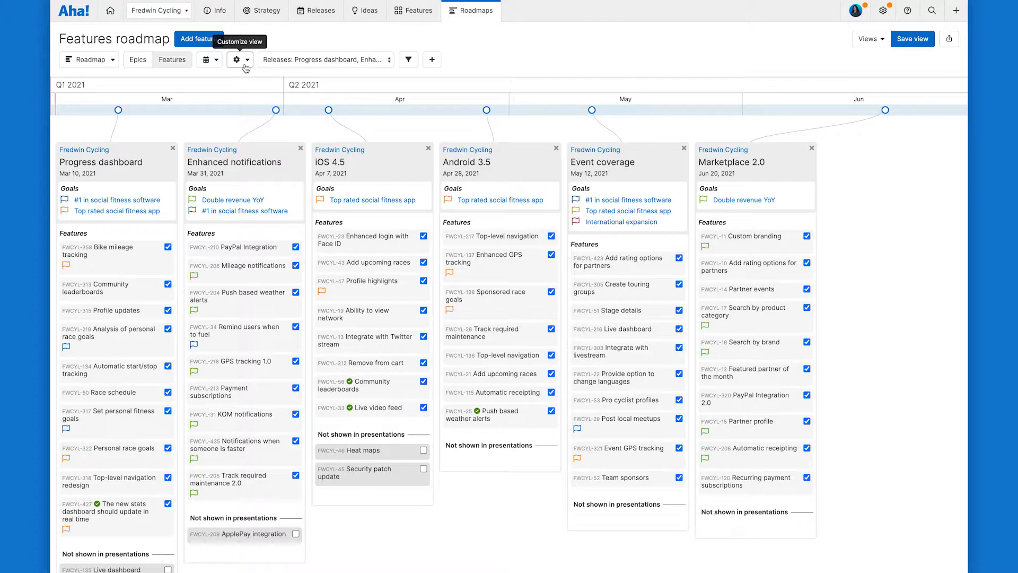
# Show release status and progress, feature status grouping, tags, and external release dates.
pyautogui.click(237, 60)
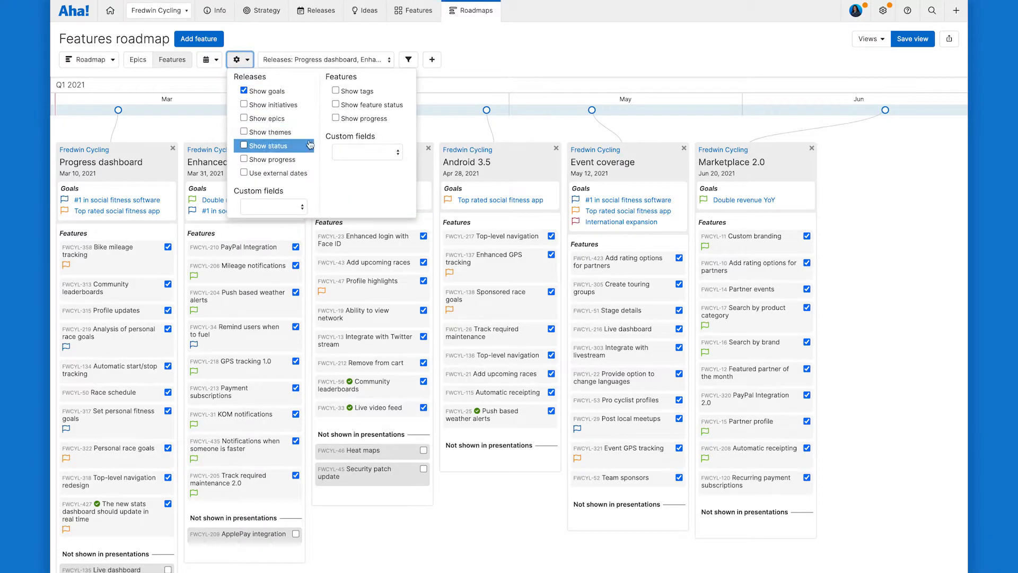
pyautogui.click(243, 145)
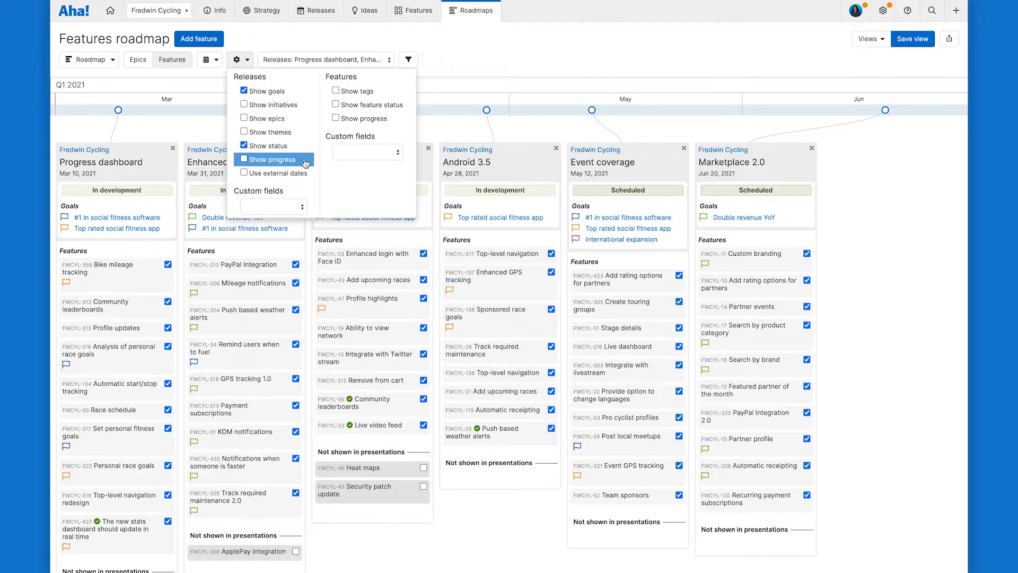
pyautogui.click(243, 160)
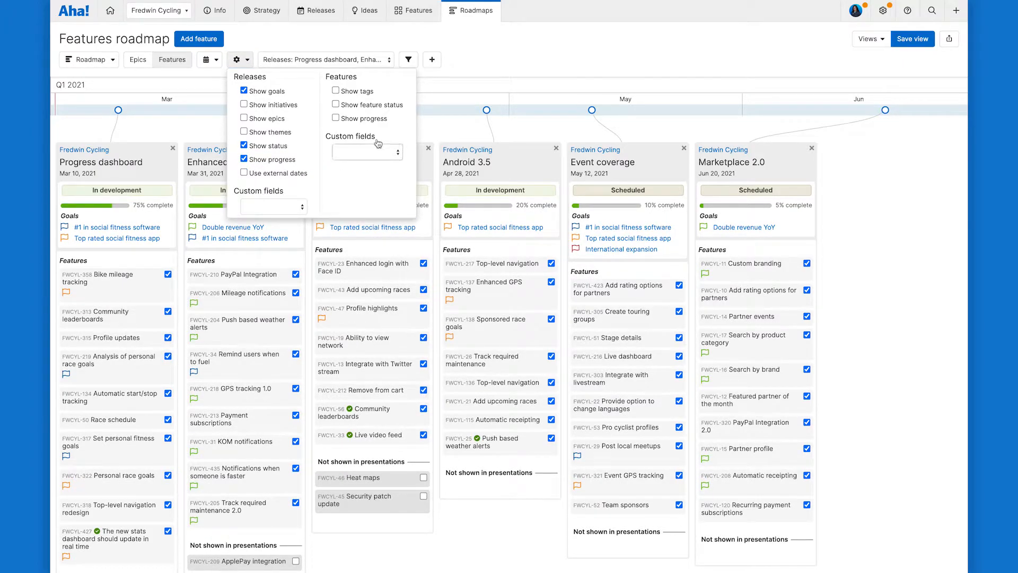
pyautogui.click(336, 105)
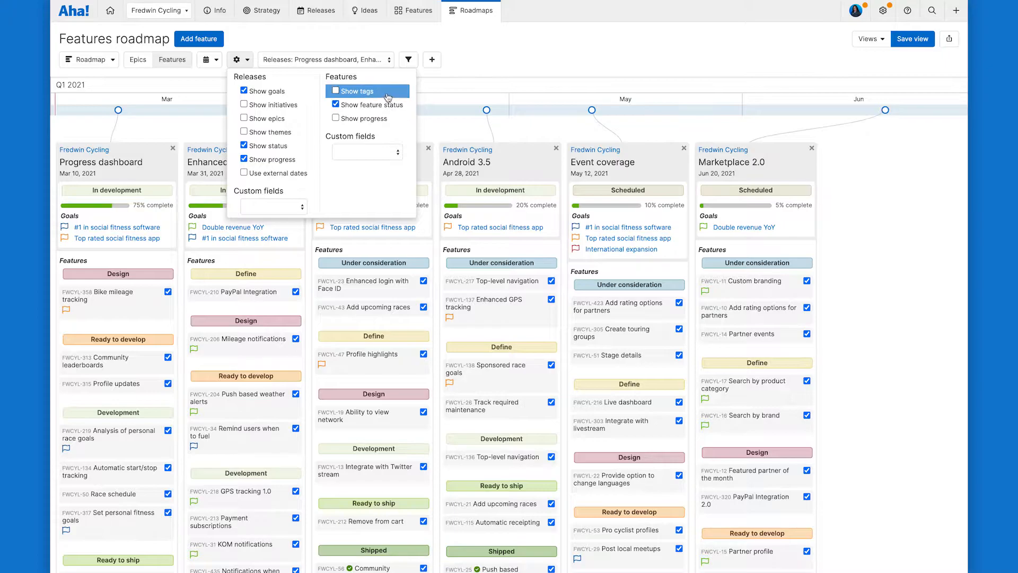
pyautogui.click(336, 90)
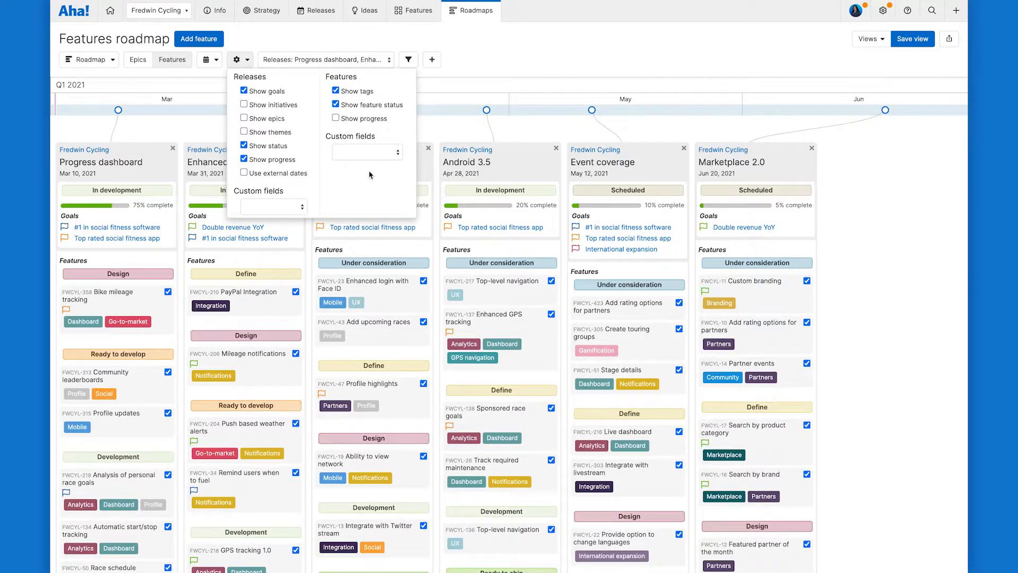
pyautogui.moveTo(369, 179)
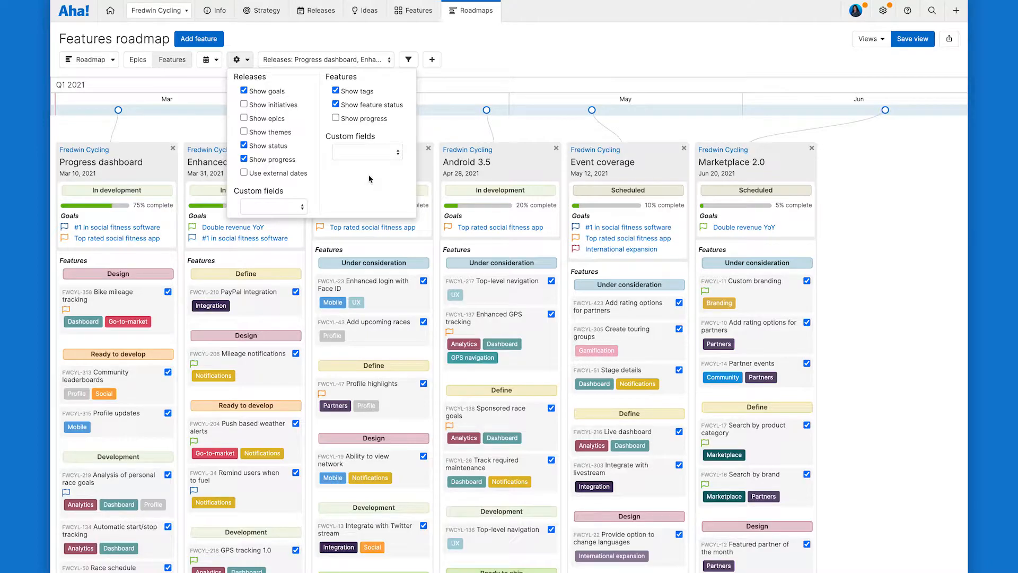
pyautogui.moveTo(364, 182)
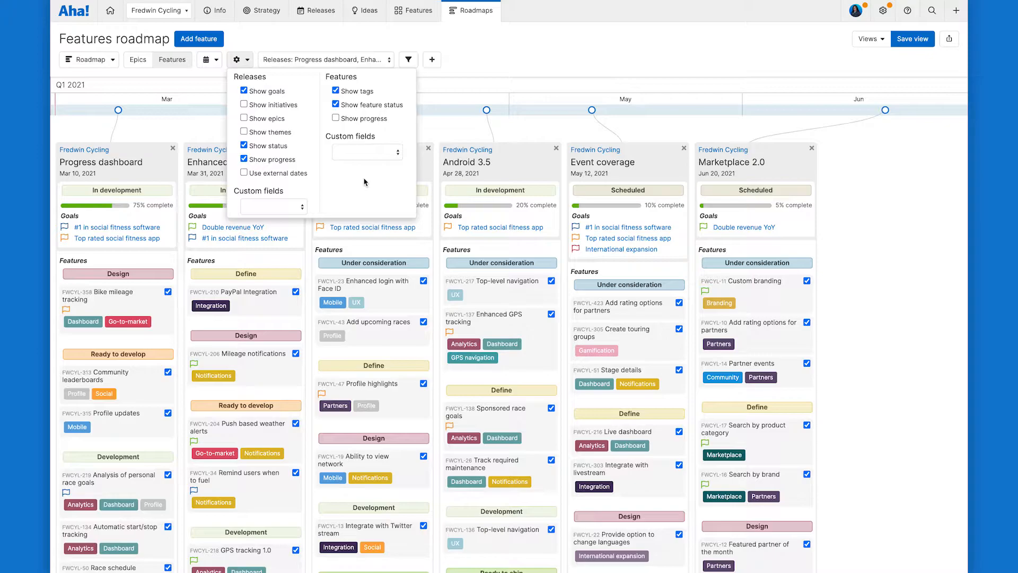
pyautogui.moveTo(293, 184)
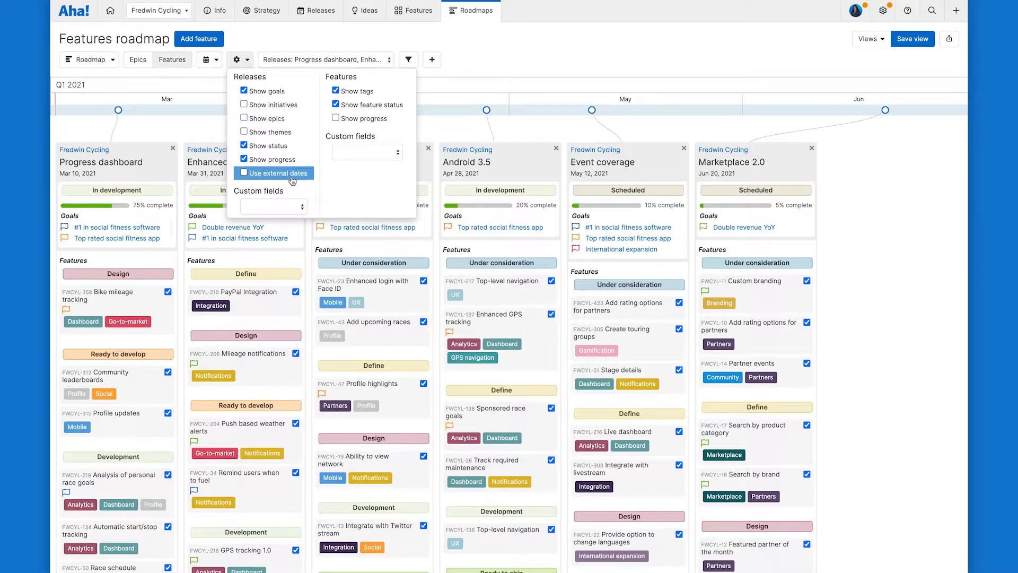
pyautogui.click(244, 173)
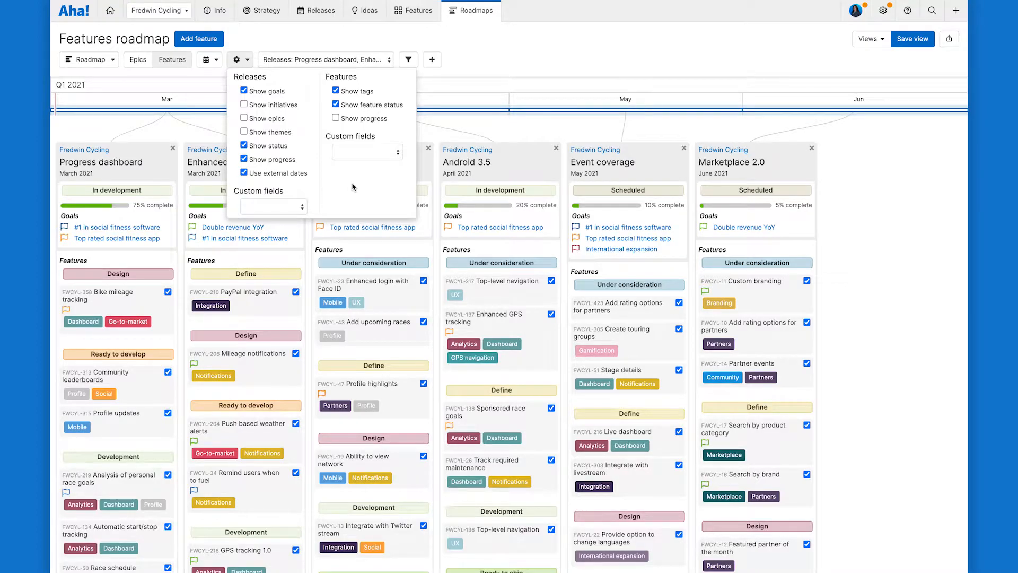
pyautogui.click(407, 59)
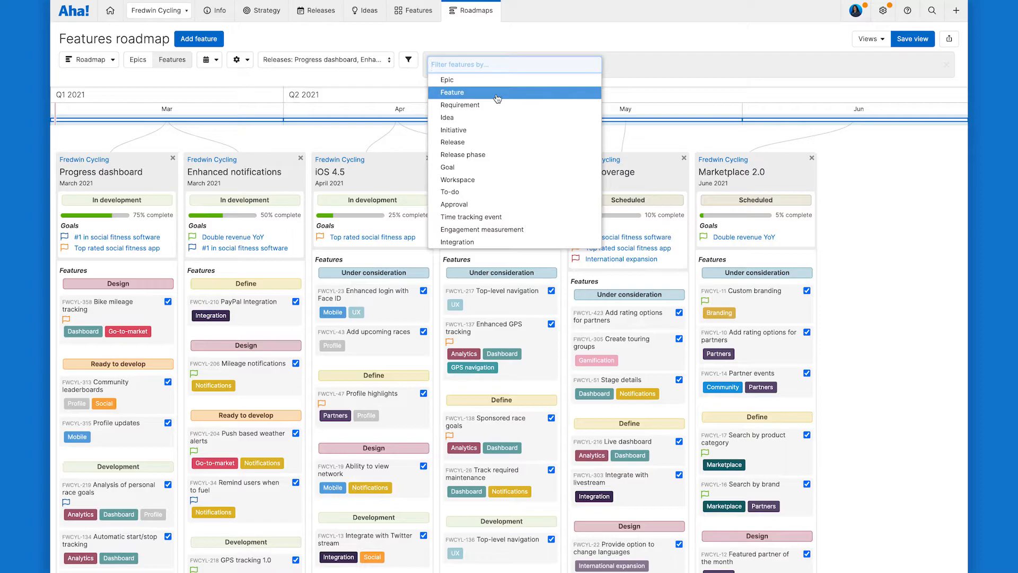
pyautogui.moveTo(496, 96)
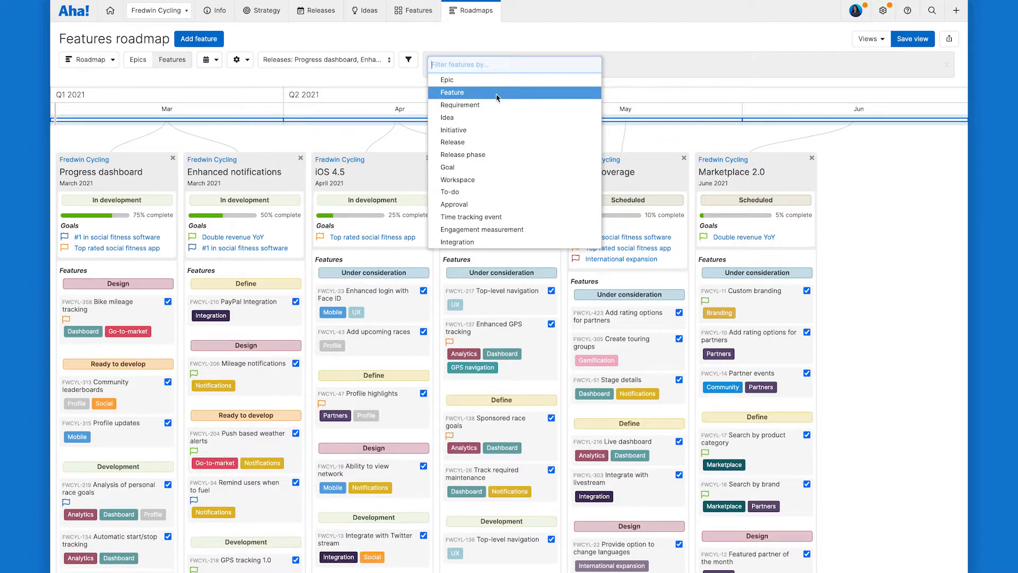
# Add a custom feature score filter of greater than 10 and apply it.
pyautogui.click(452, 92)
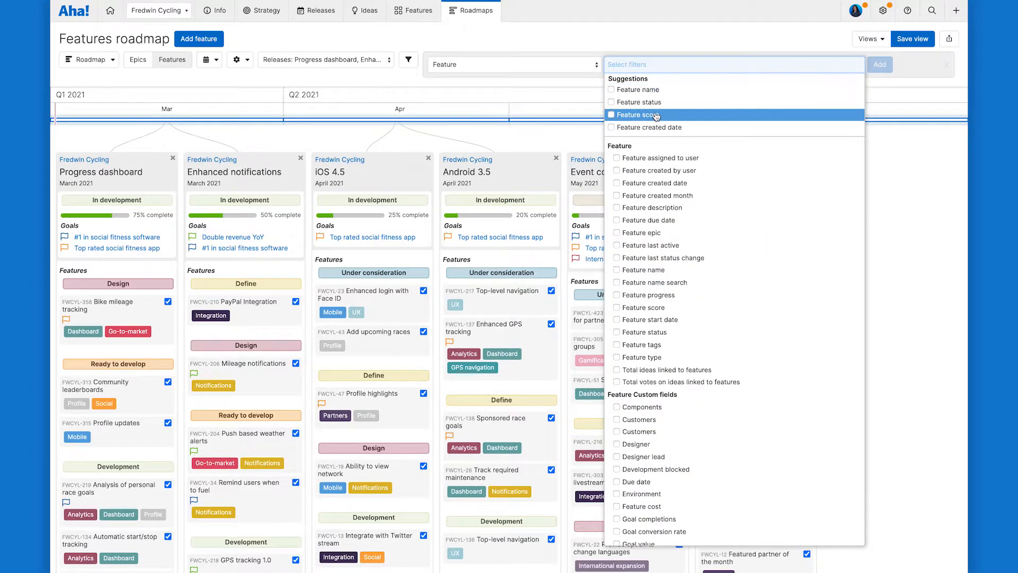
pyautogui.click(611, 115)
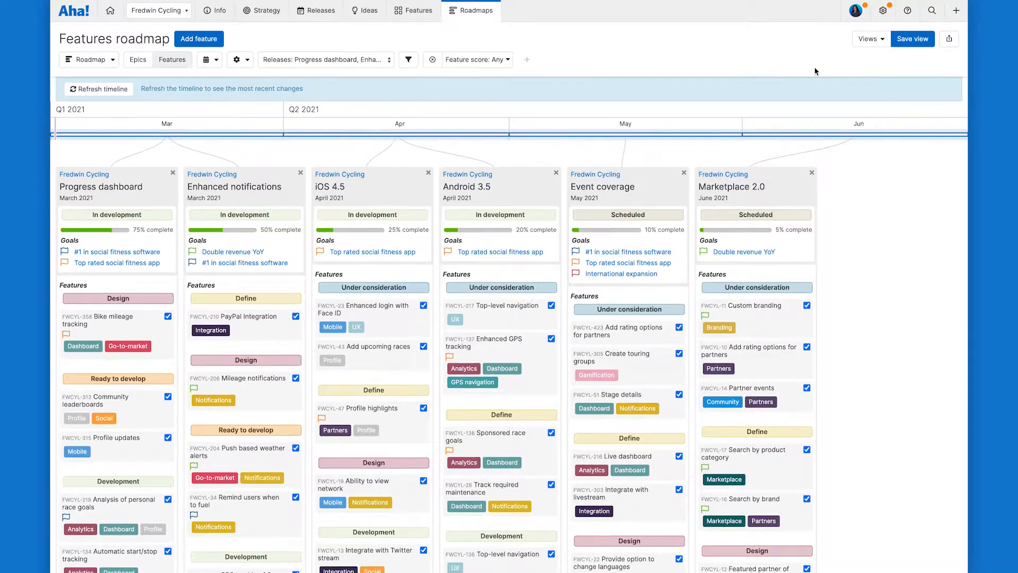
pyautogui.moveTo(488, 66)
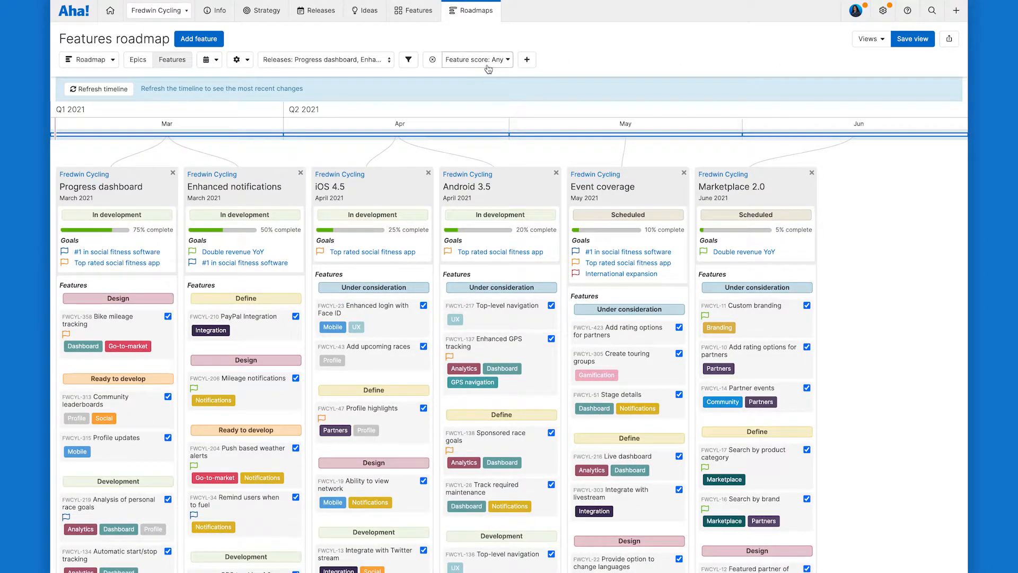
pyautogui.click(476, 60)
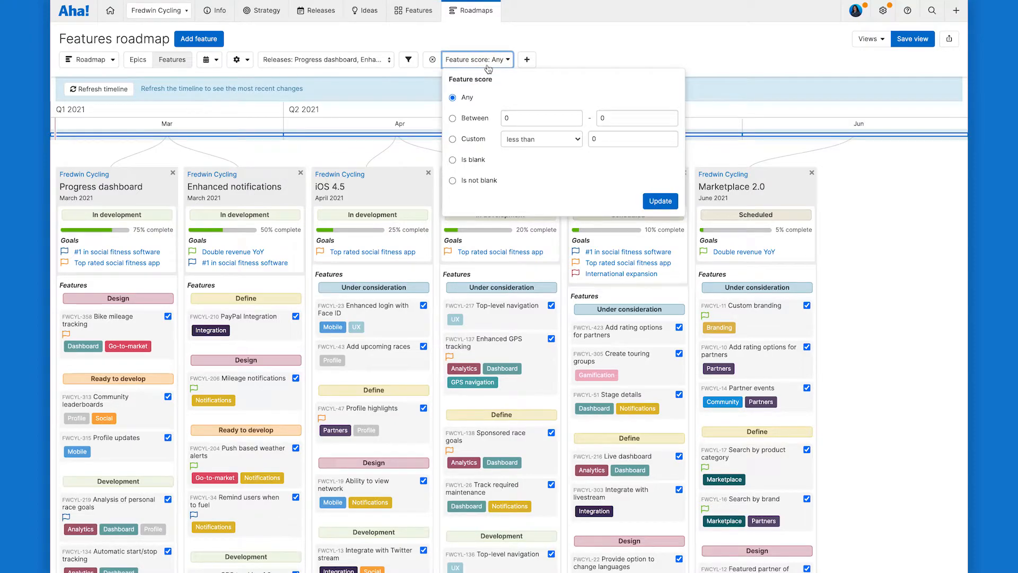
pyautogui.click(452, 139)
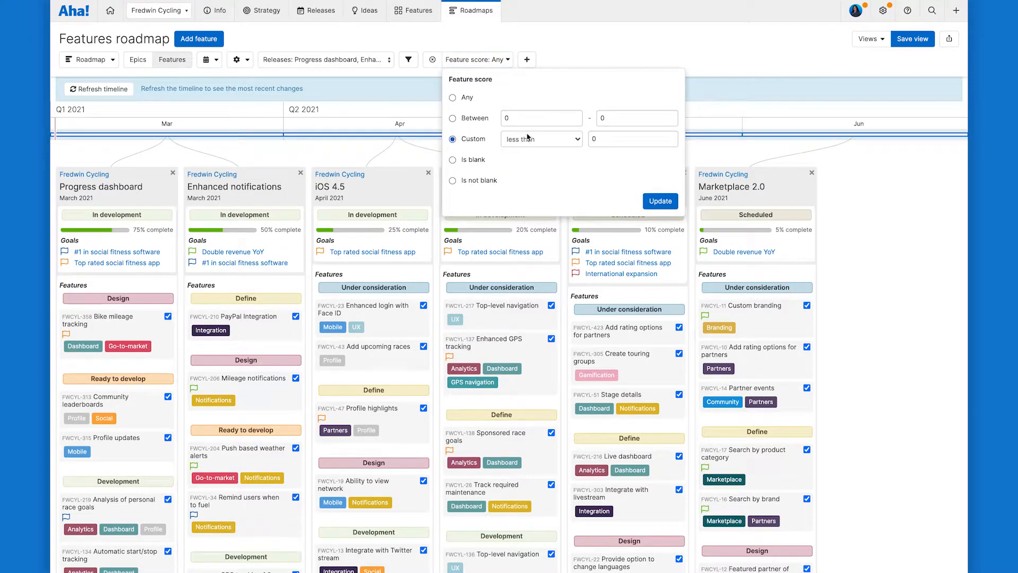
pyautogui.click(541, 138)
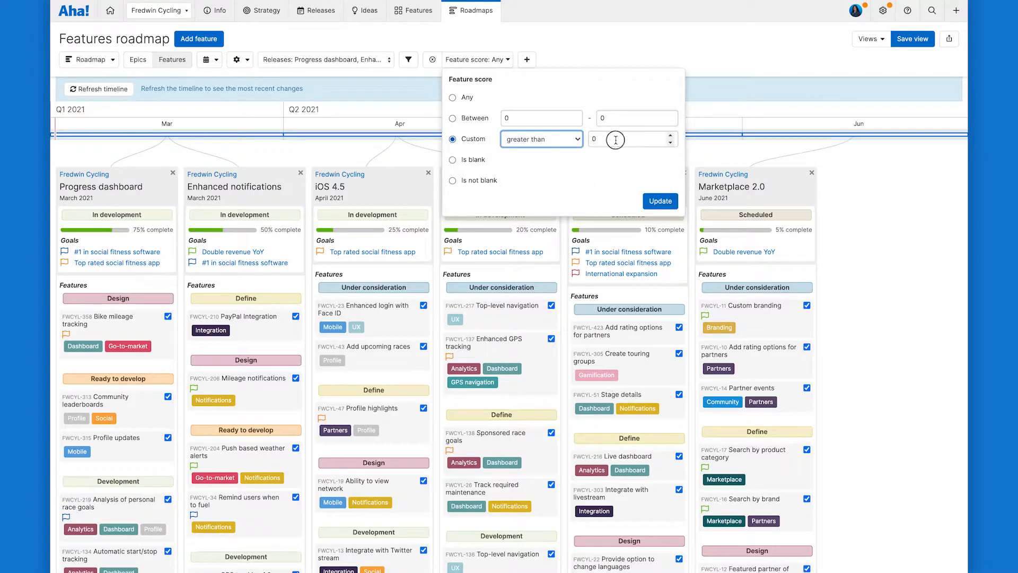
pyautogui.write('10')
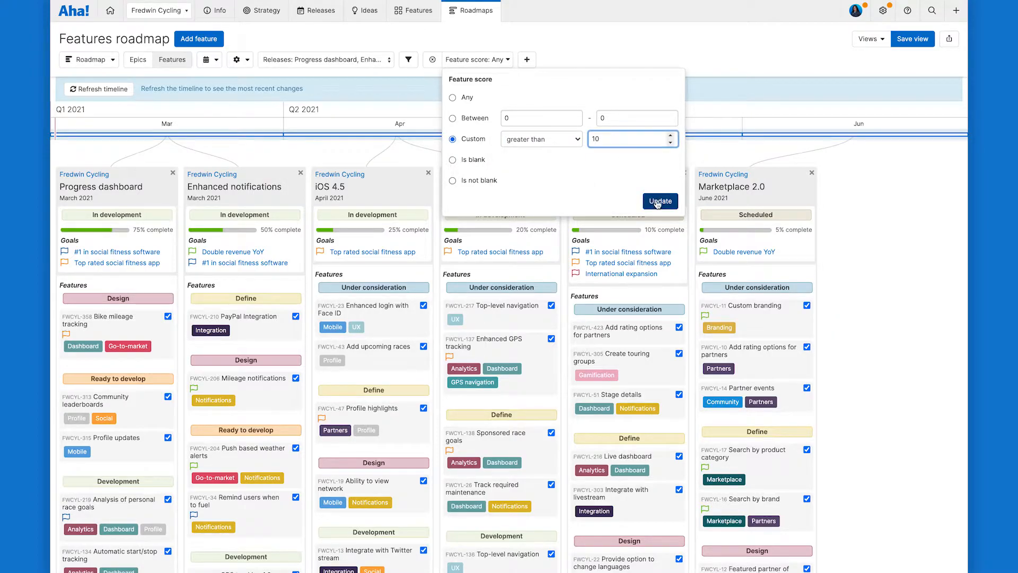
pyautogui.click(660, 201)
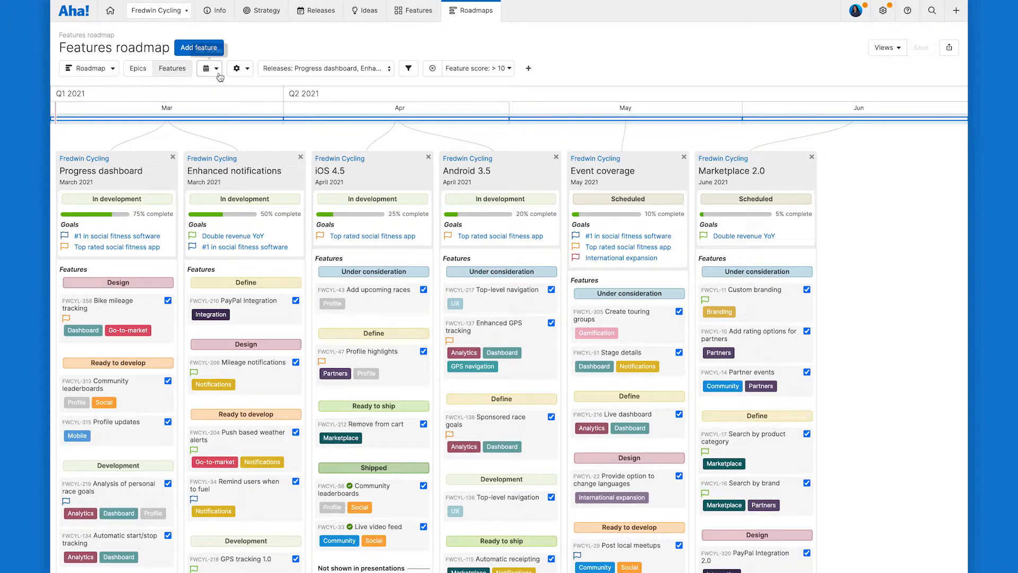
pyautogui.click(205, 68)
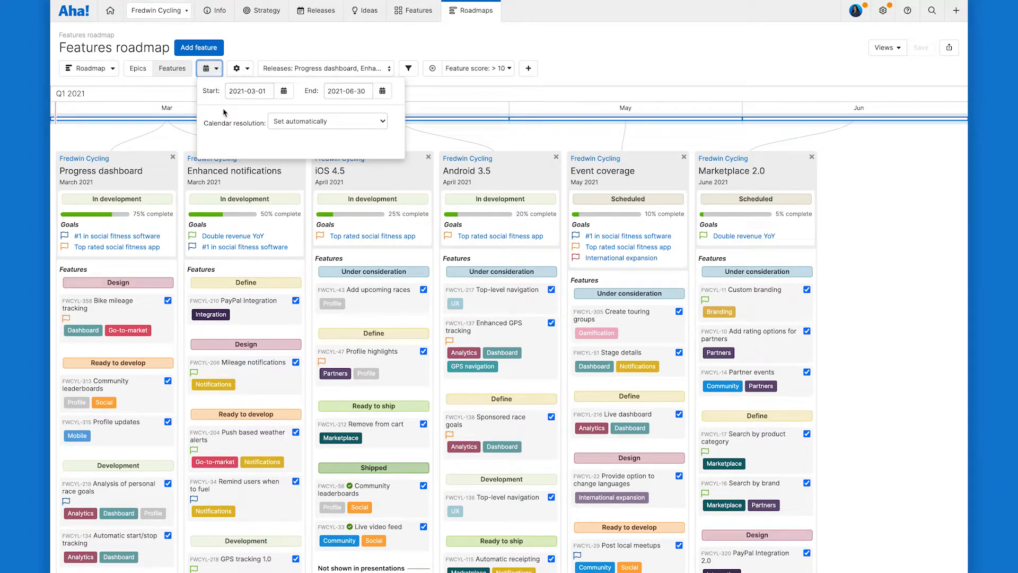
pyautogui.click(326, 121)
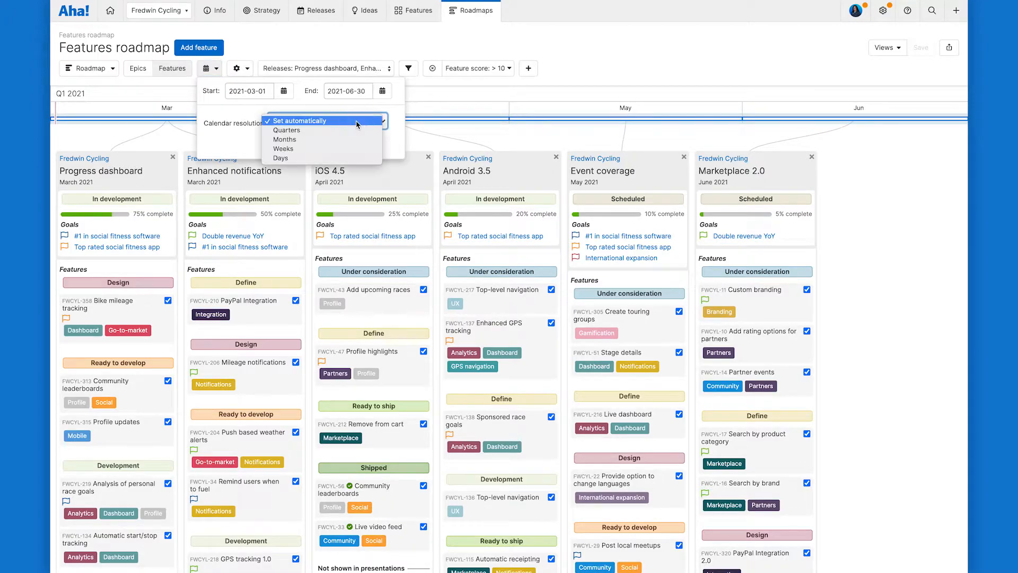
pyautogui.moveTo(285, 139)
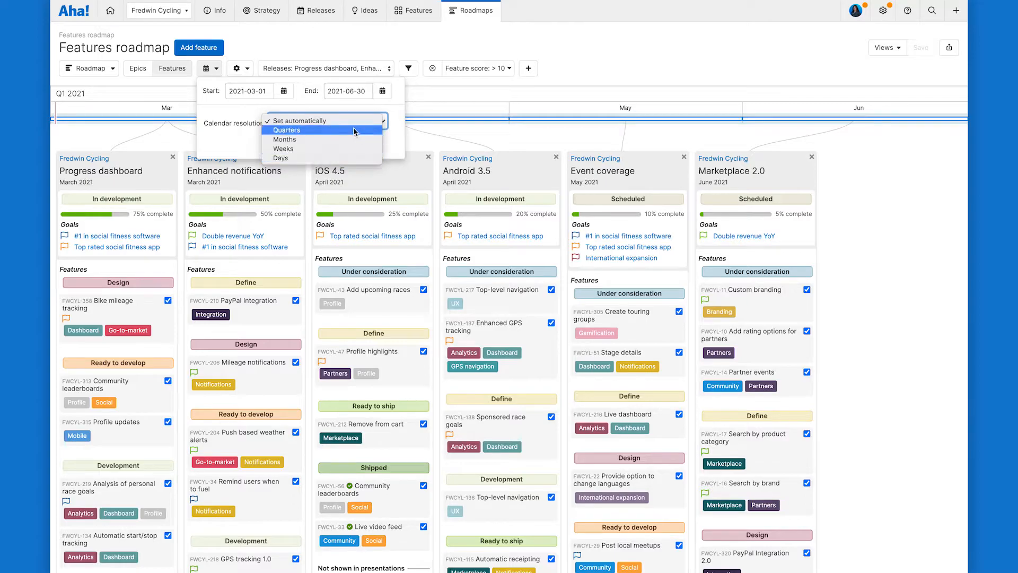
pyautogui.click(298, 120)
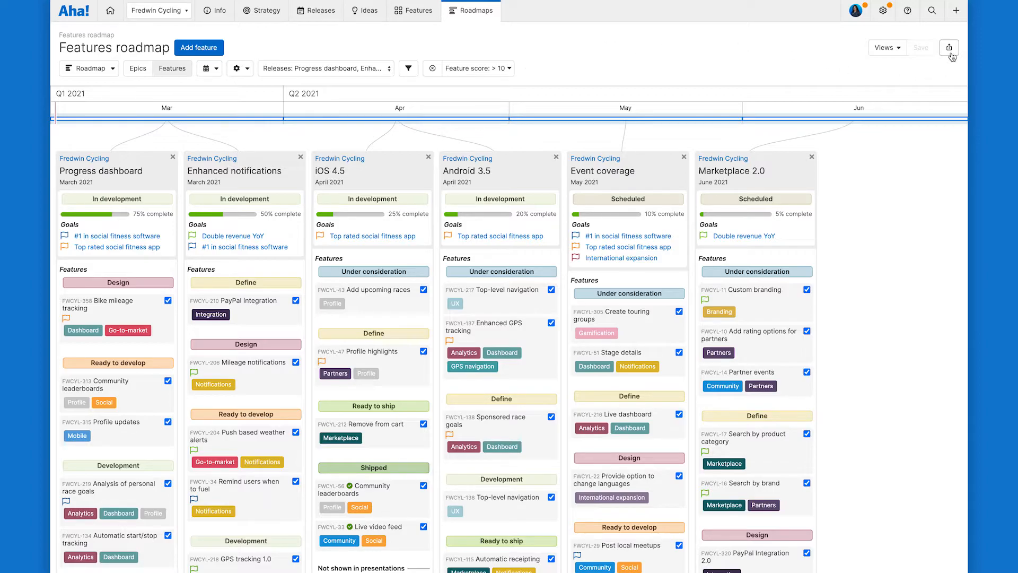
pyautogui.click(949, 47)
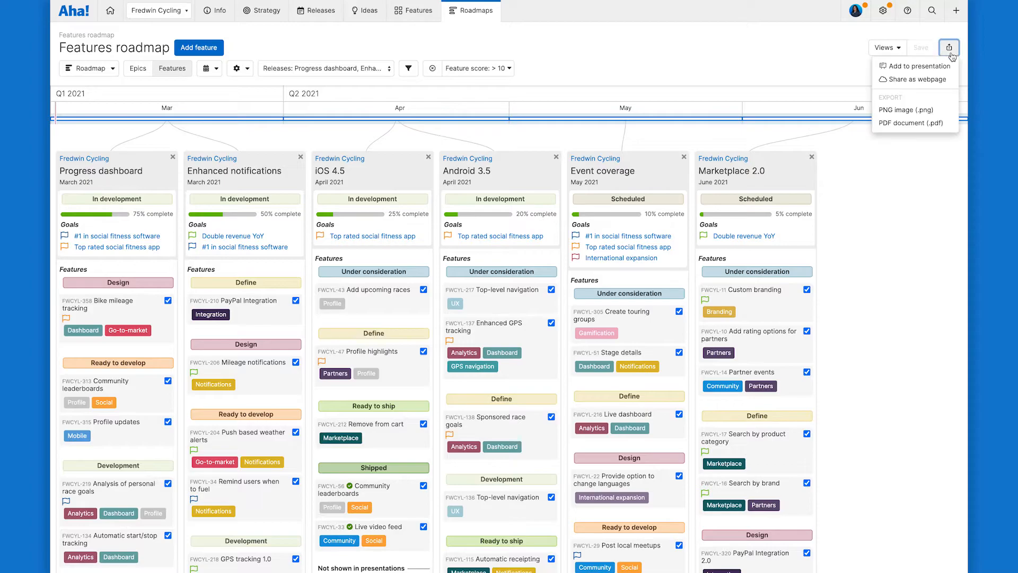
pyautogui.moveTo(918, 66)
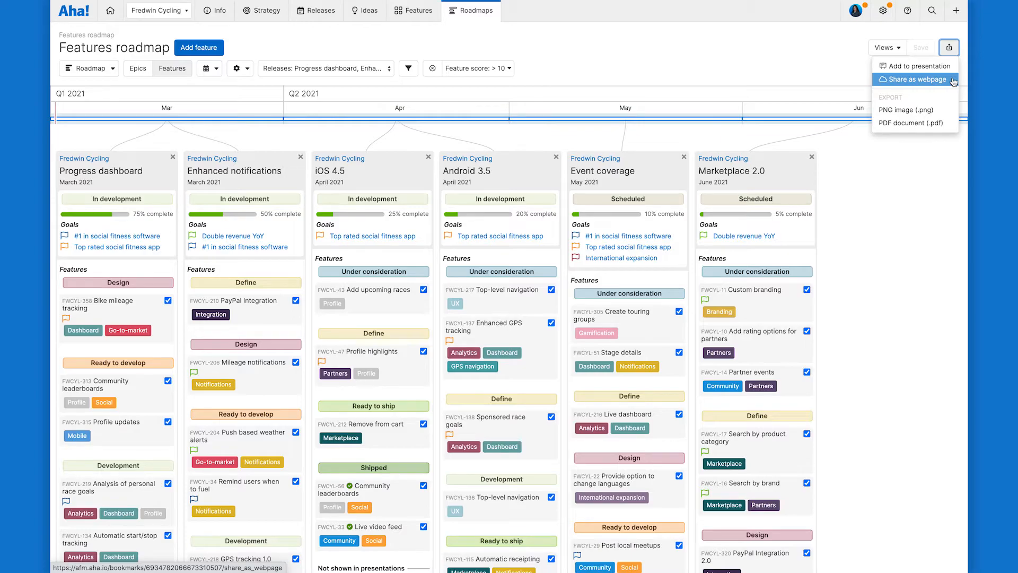
pyautogui.moveTo(907, 110)
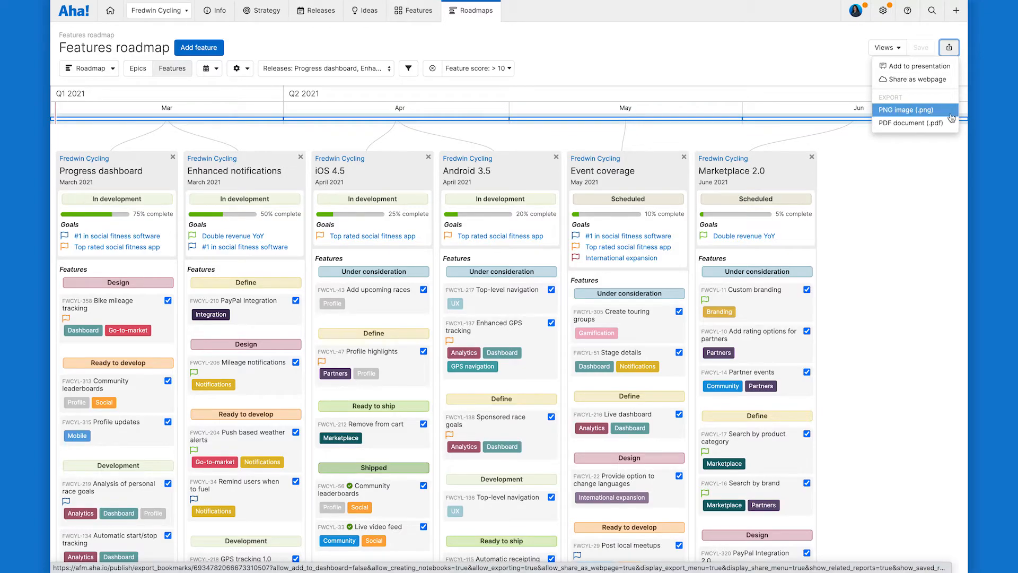
pyautogui.click(915, 110)
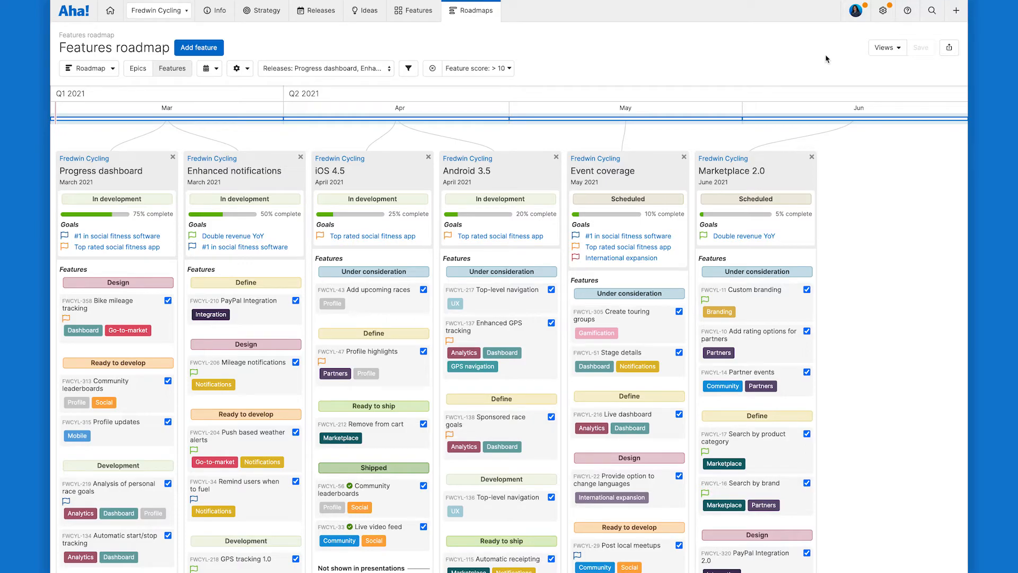
# Choose 'Get help from an expert' from the help menu.
pyautogui.click(906, 10)
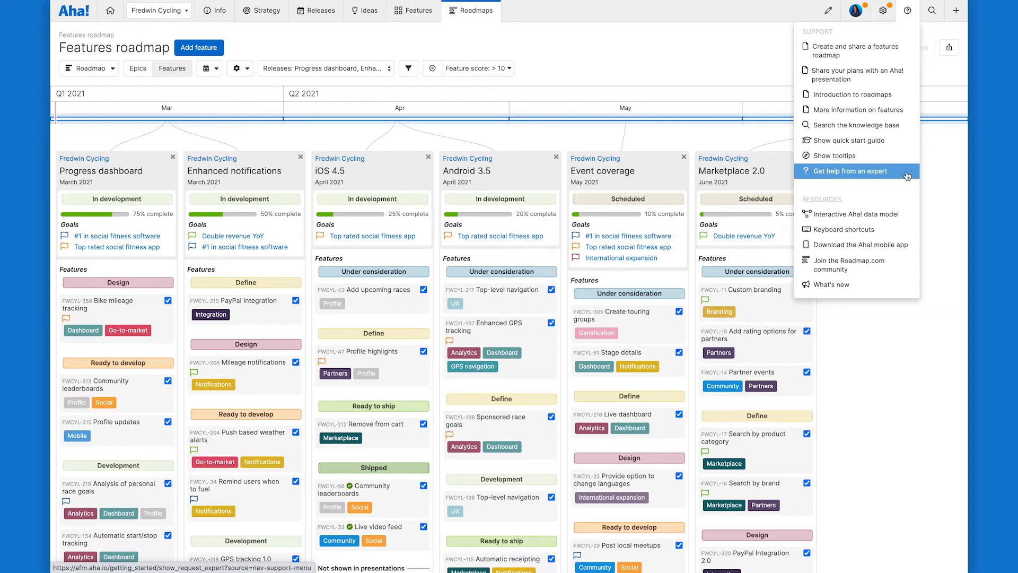
pyautogui.click(849, 171)
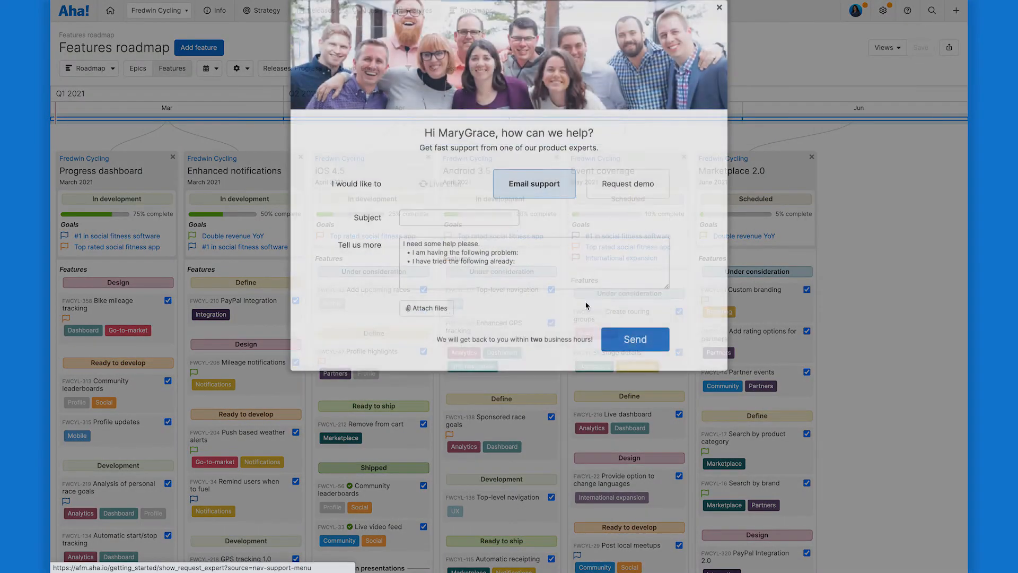